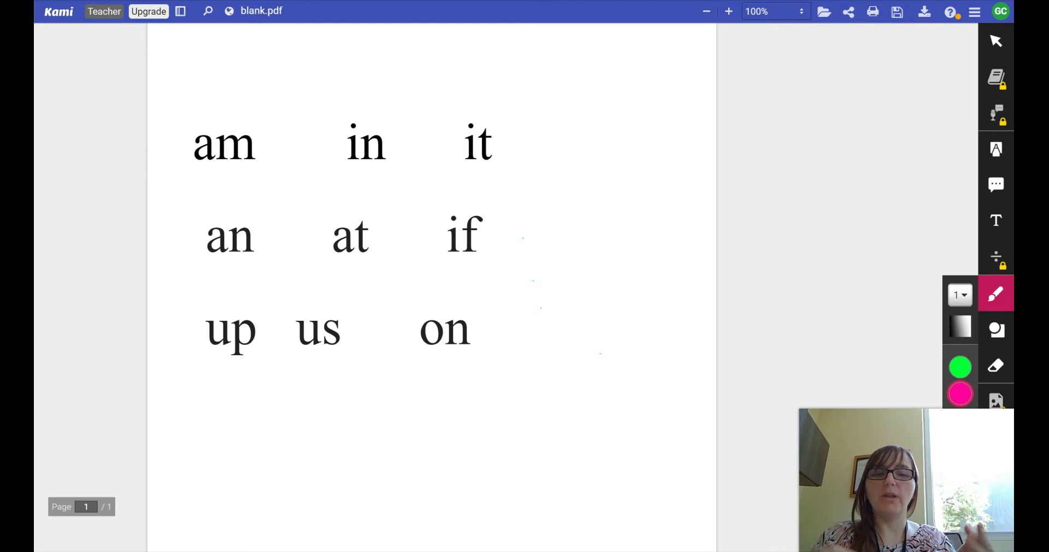
mouse_move(199, 167)
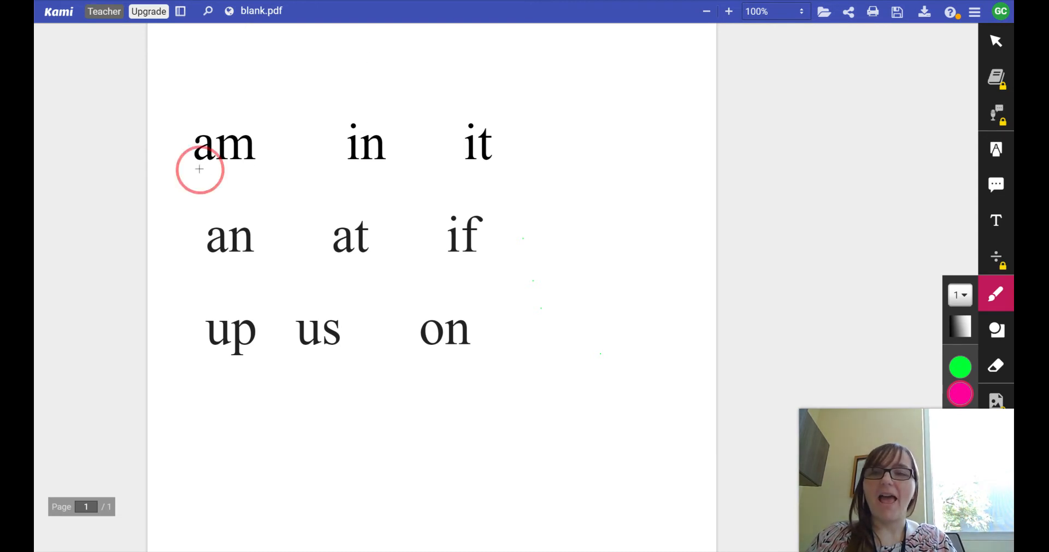
Step: Draw pink freehand underlines beneath 'am', 'in' and 'it', retracing 'it' twice
drag(194, 171, 244, 170)
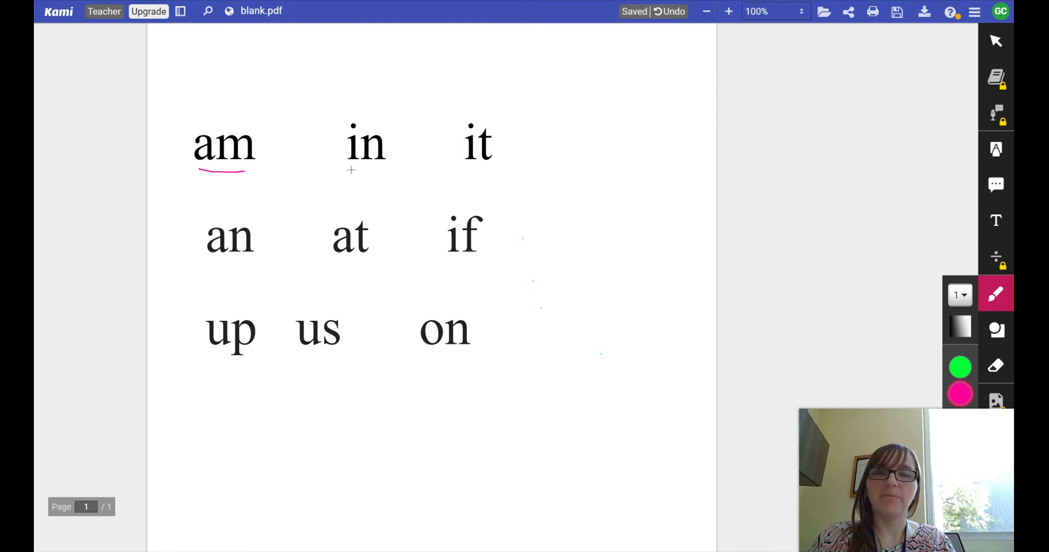
drag(352, 171, 361, 170)
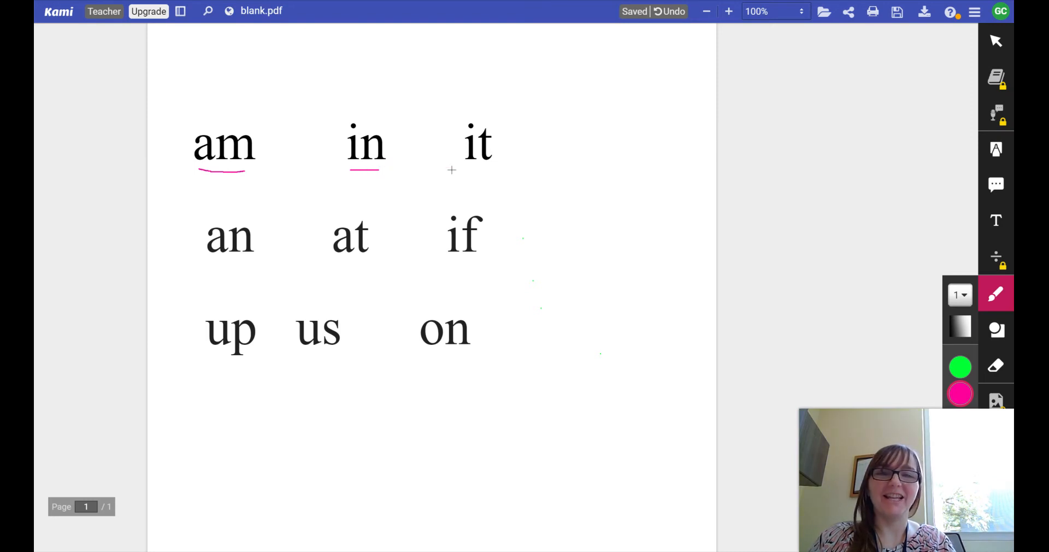
drag(452, 171, 475, 181)
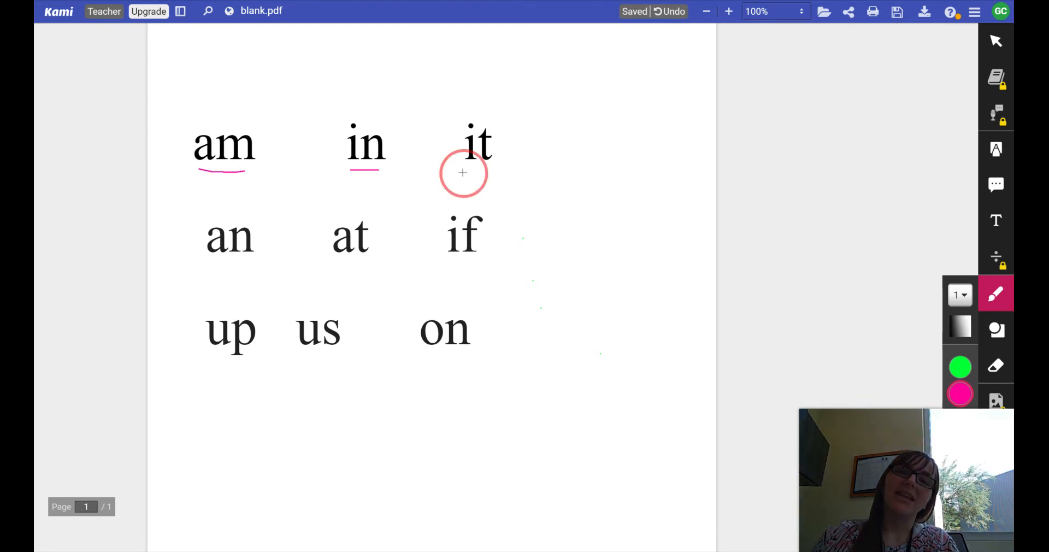
drag(456, 173, 499, 172)
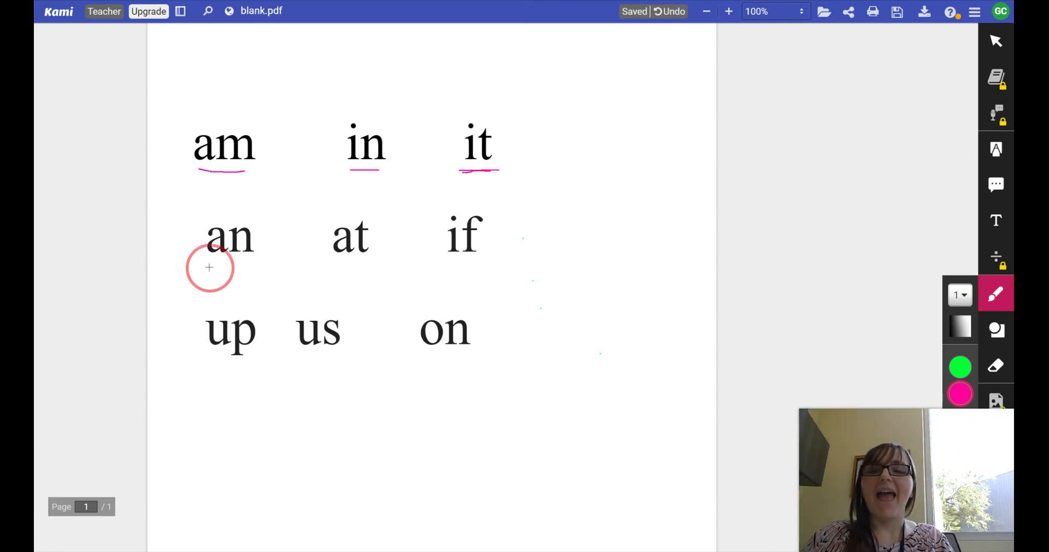
Step: Draw a pink underline beneath the word 'an' in the middle row
drag(208, 261, 247, 260)
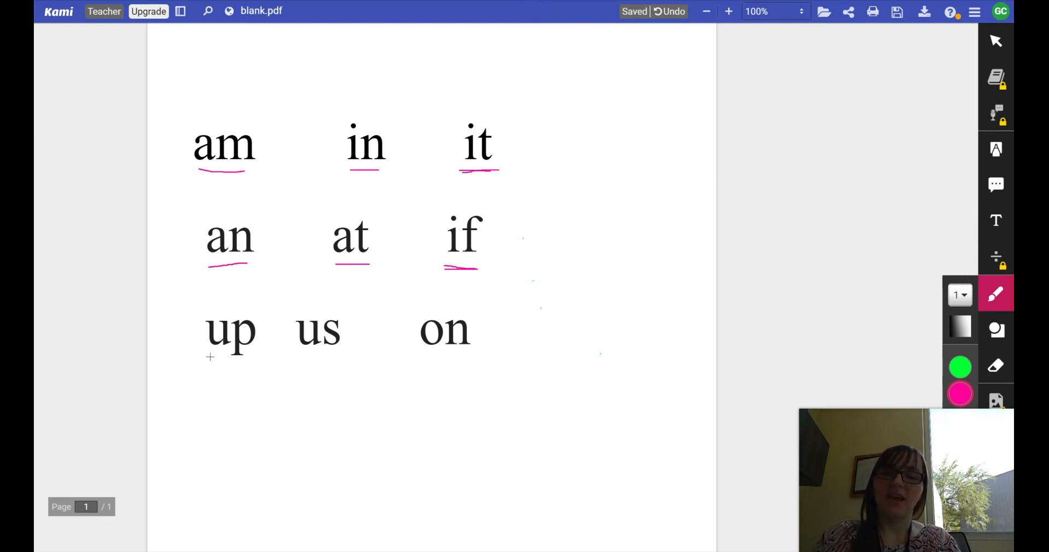
Step: Underline 'up' twice and 'us' once with pink freehand strokes
drag(207, 355, 245, 355)
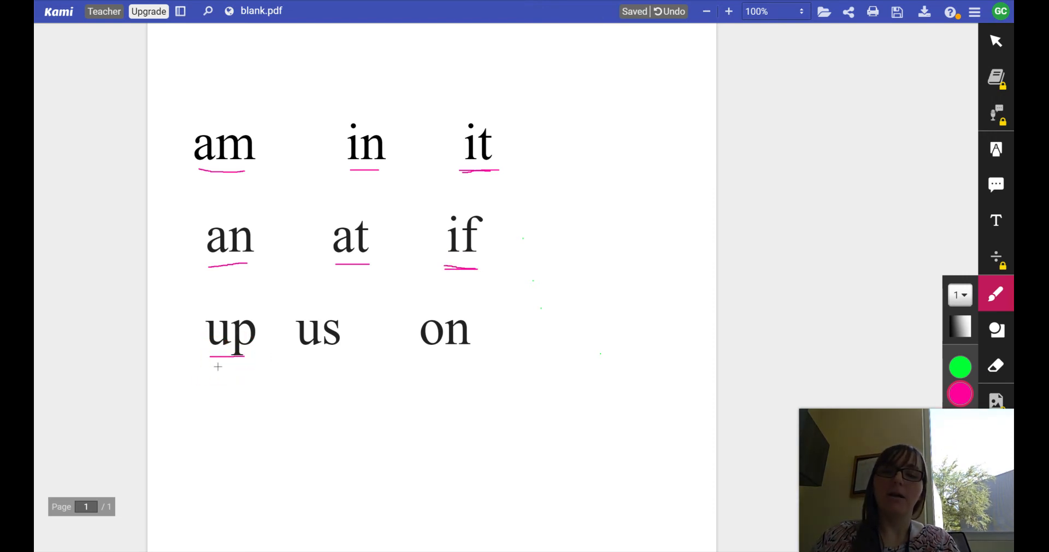
drag(201, 369, 248, 361)
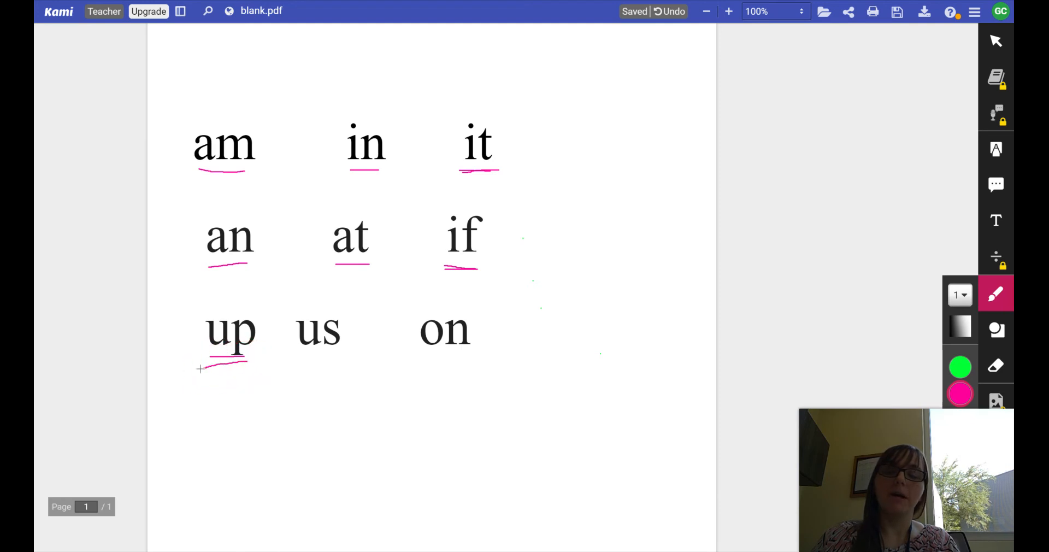
mouse_move(235, 360)
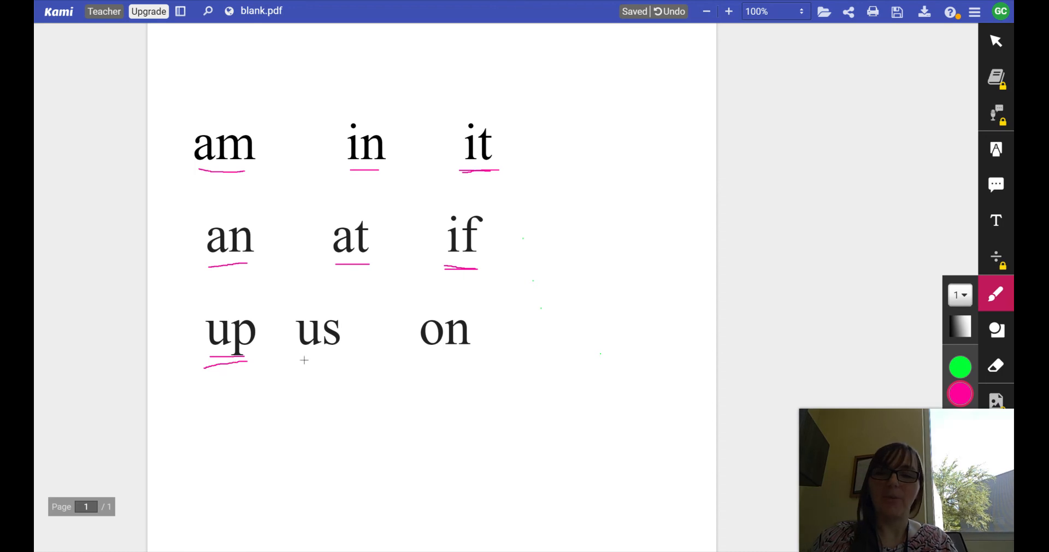
drag(304, 355, 338, 355)
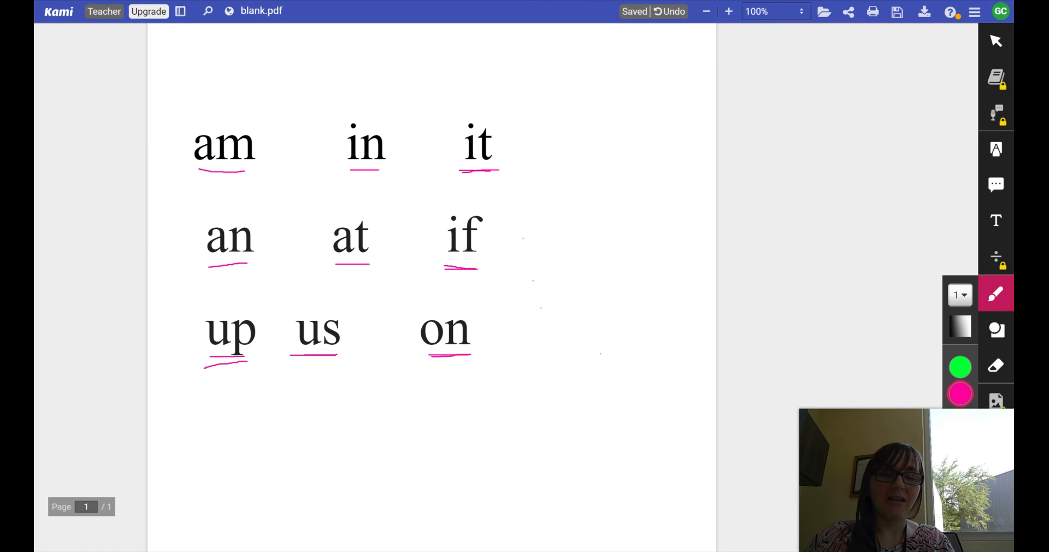
mouse_move(511, 349)
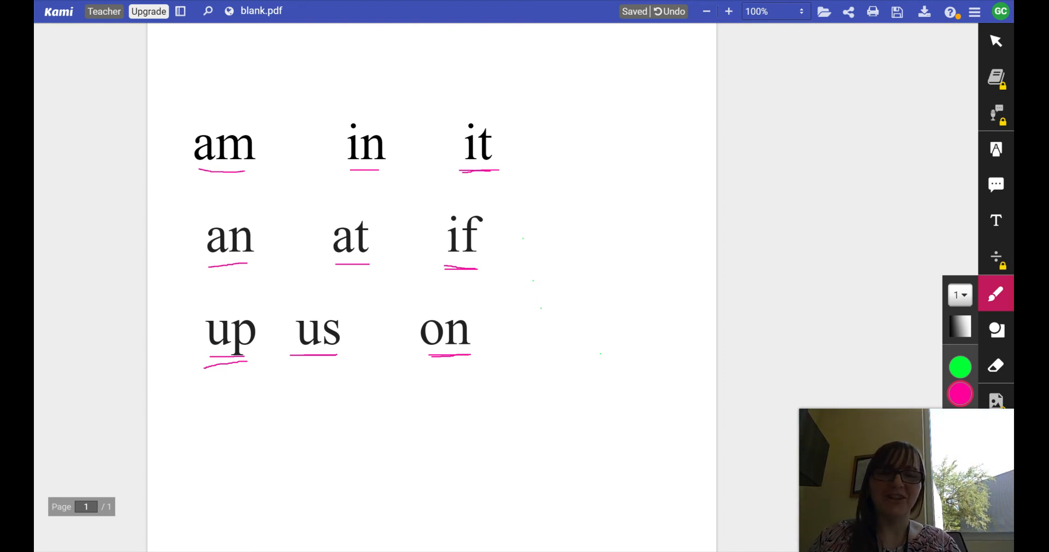
mouse_move(559, 313)
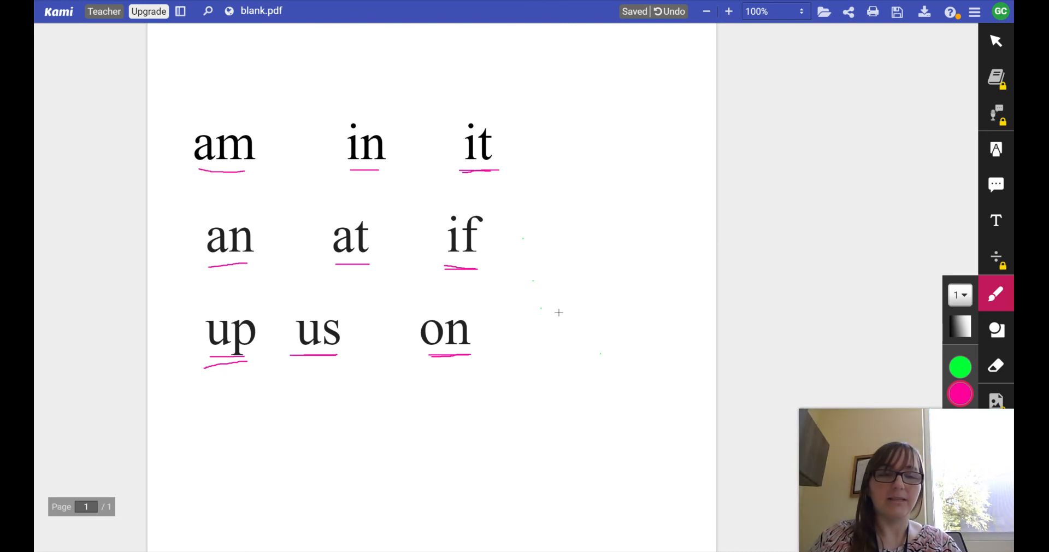
mouse_move(694, 287)
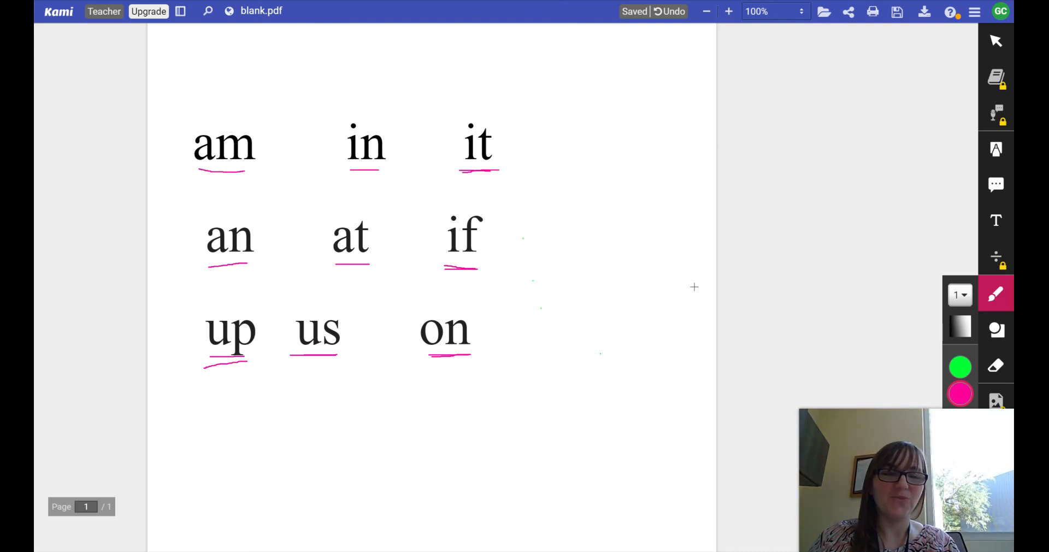